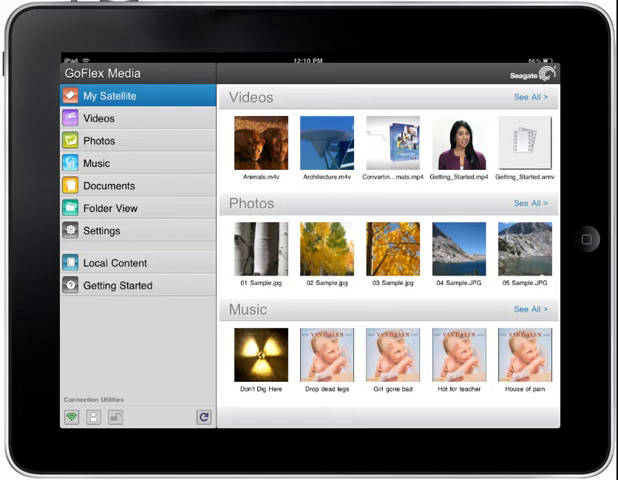
# Open the Videos library from the left sidebar, showing videos sorted A–Z.
pyautogui.click(99, 119)
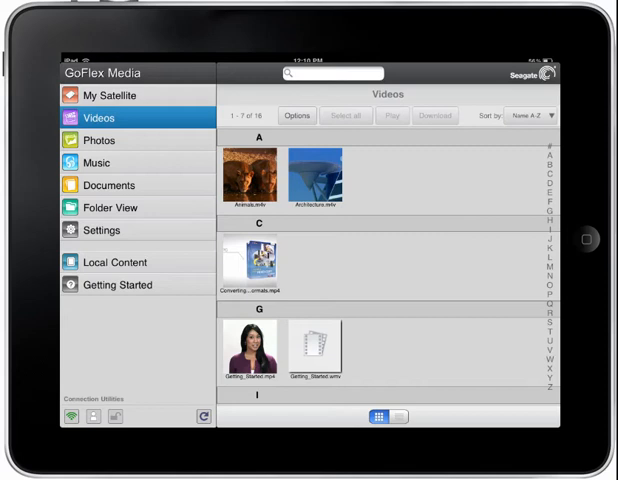
pyautogui.click(248, 345)
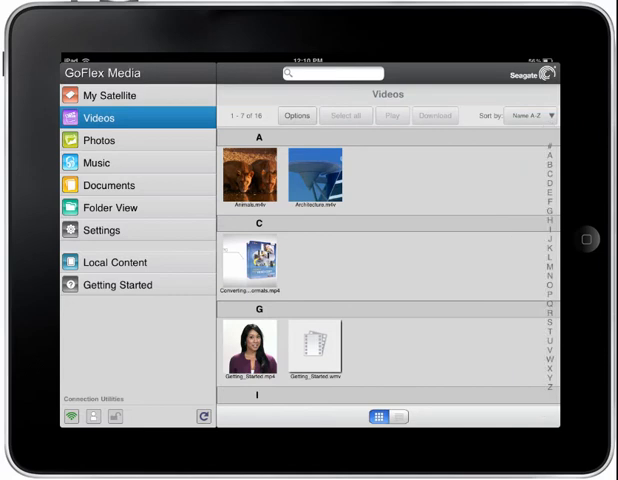
pyautogui.click(375, 415)
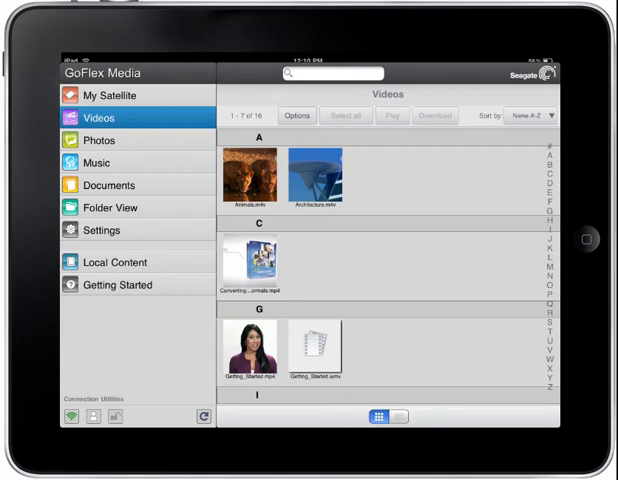
# Switch the Videos library to list view, keeping the Name A–Z sort.
pyautogui.click(402, 417)
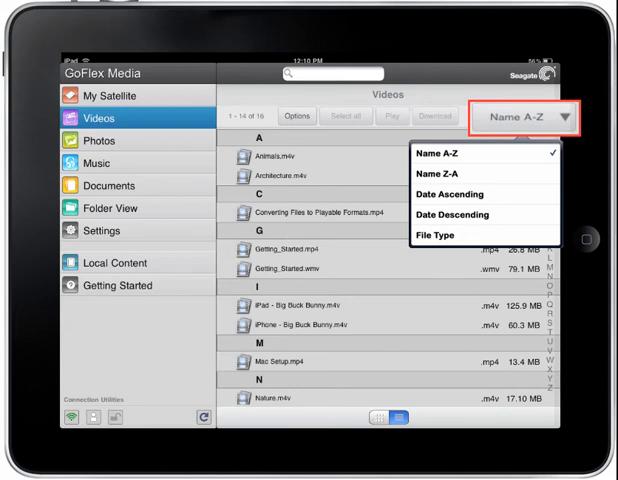
pyautogui.click(430, 157)
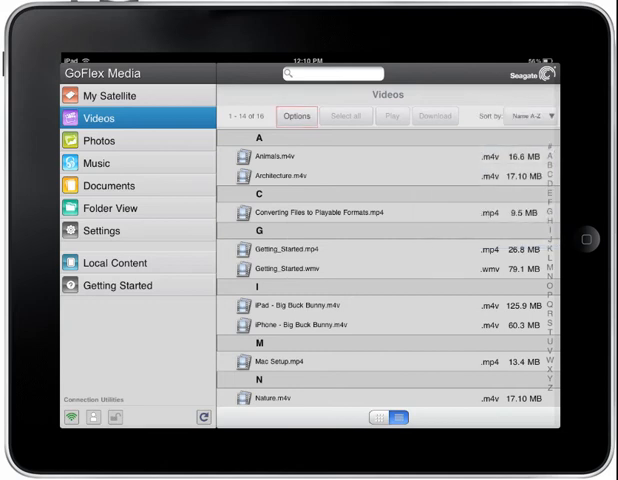
# Turn on Options selection mode with checkboxes beside each video and tap Select all.
pyautogui.click(297, 117)
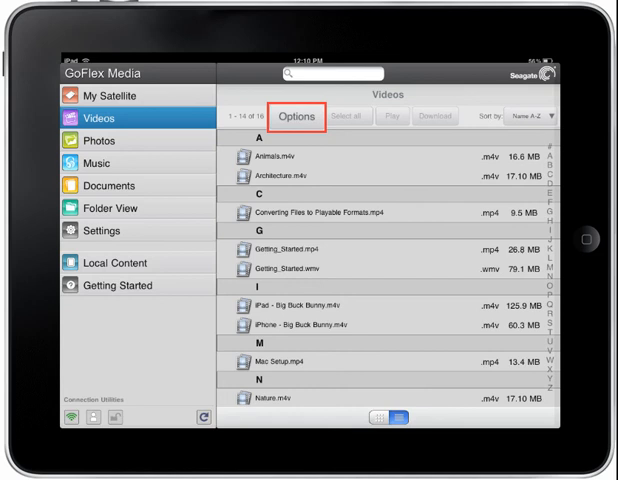
pyautogui.click(296, 117)
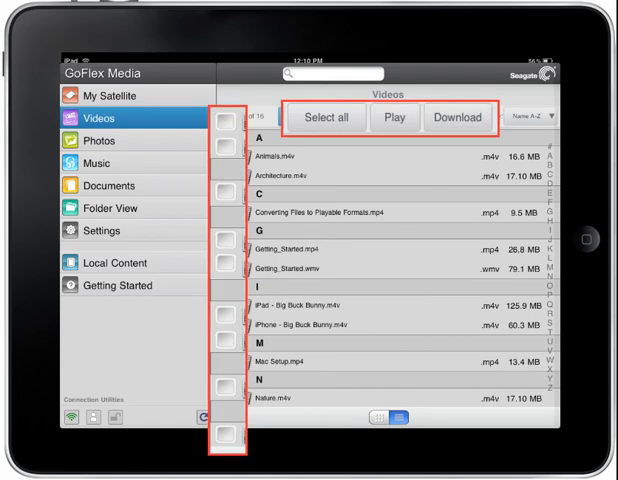
pyautogui.click(342, 117)
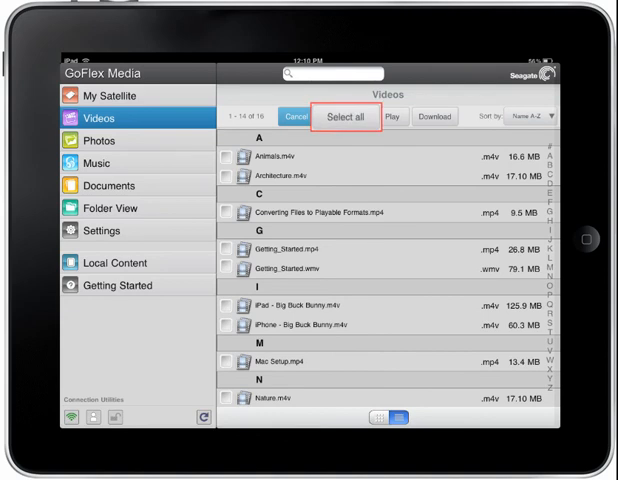